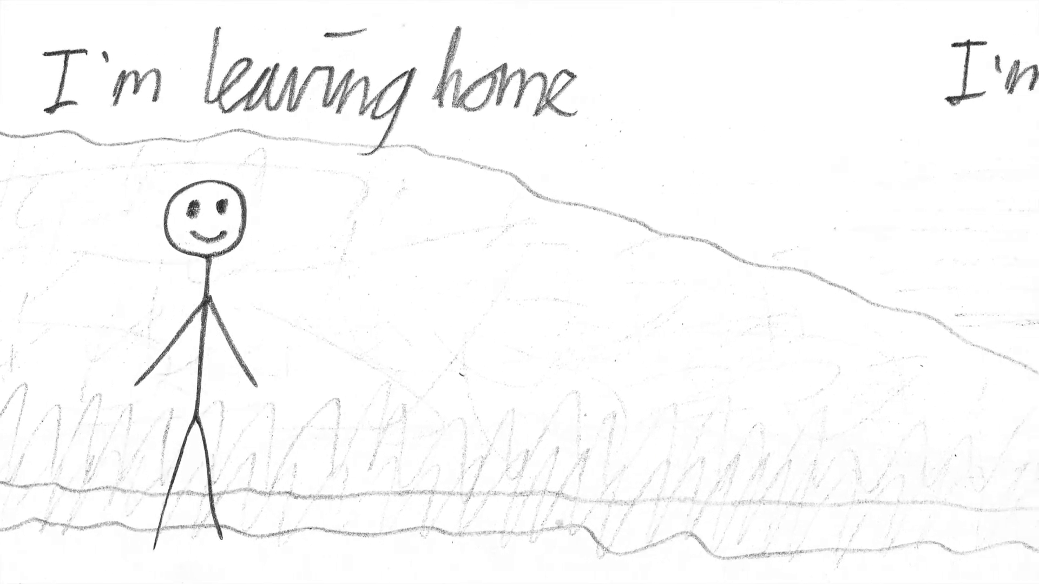
{"action": "scroll", "scroll_direction": "right", "scroll_amount": 3}
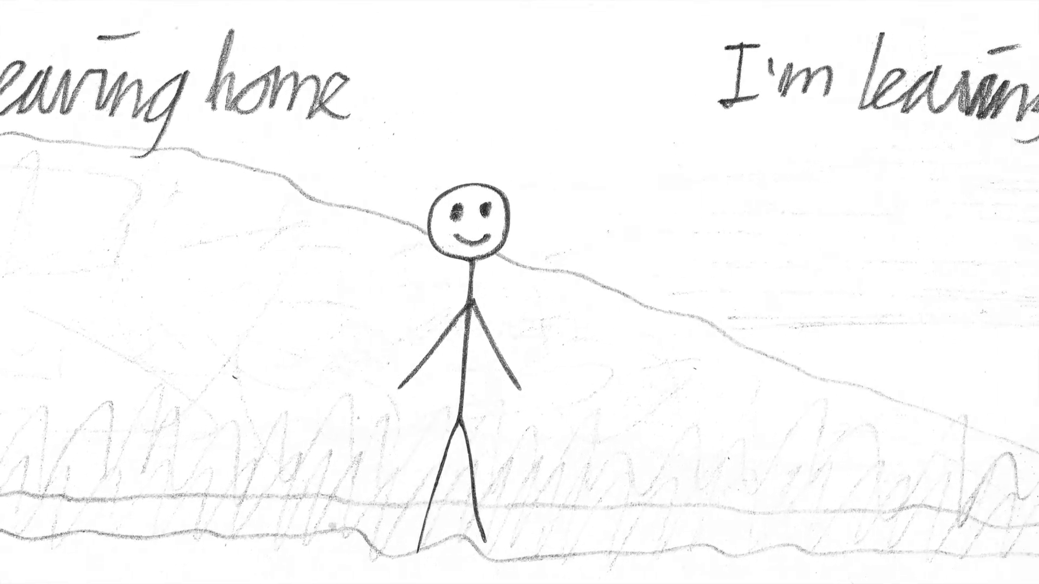